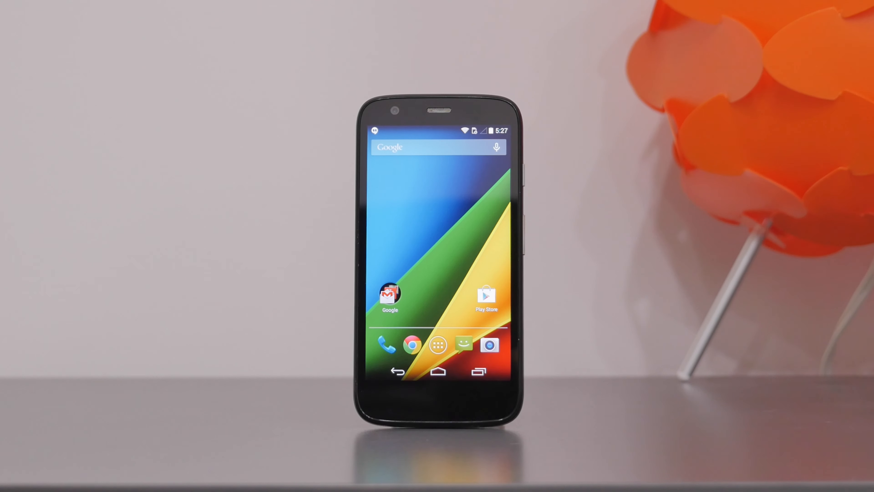
# - Open the Phone dialer and show the number keypad
pyautogui.click(385, 344)
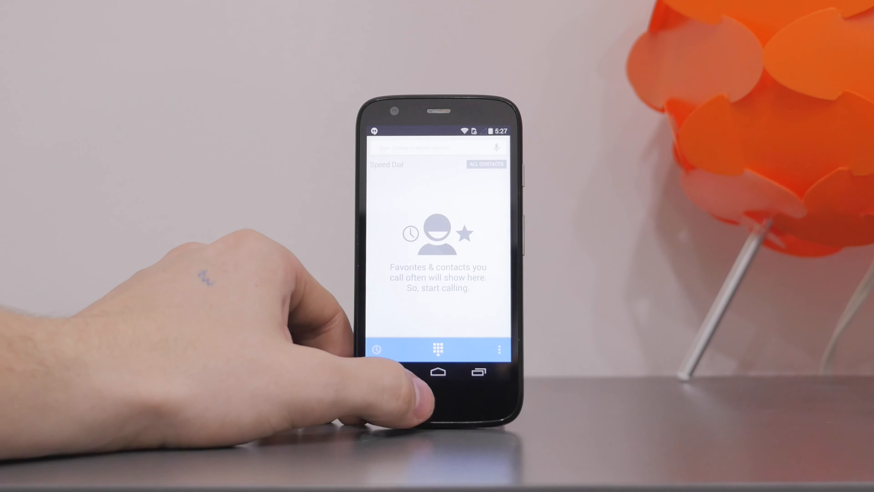
pyautogui.click(438, 350)
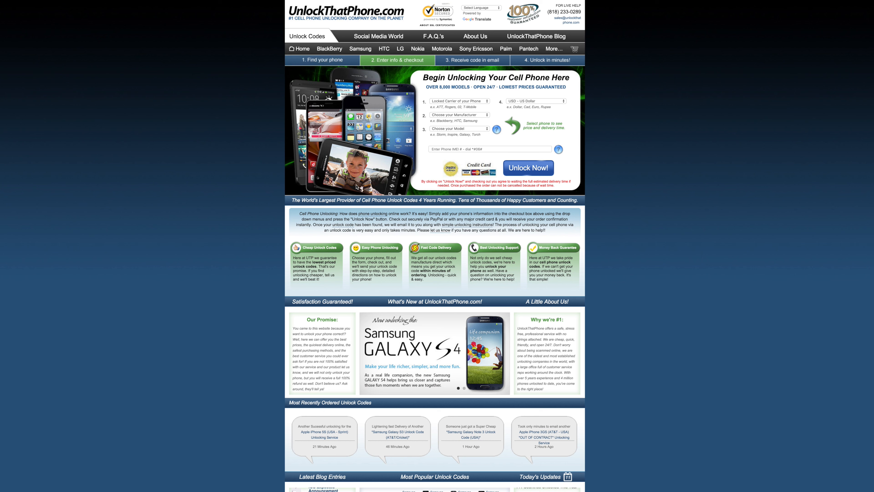
# - Set Cricket as the locked carrier and Motorola as the manufacturer
pyautogui.click(459, 101)
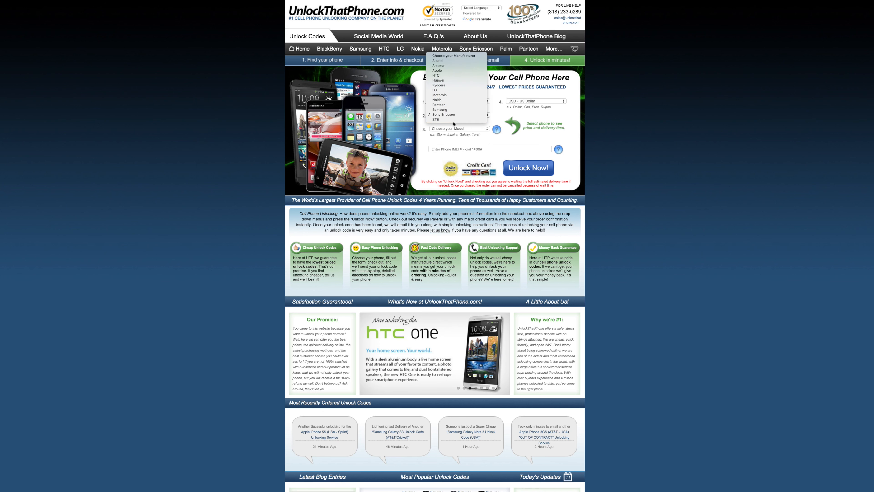
pyautogui.click(459, 129)
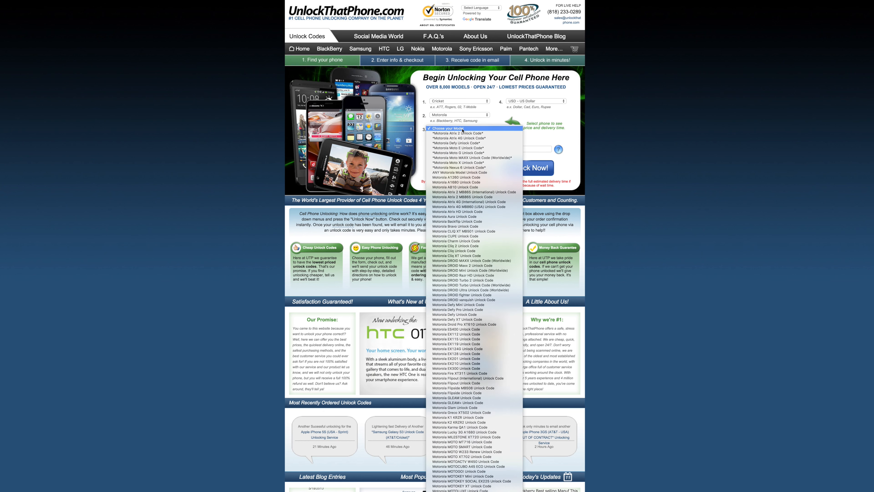